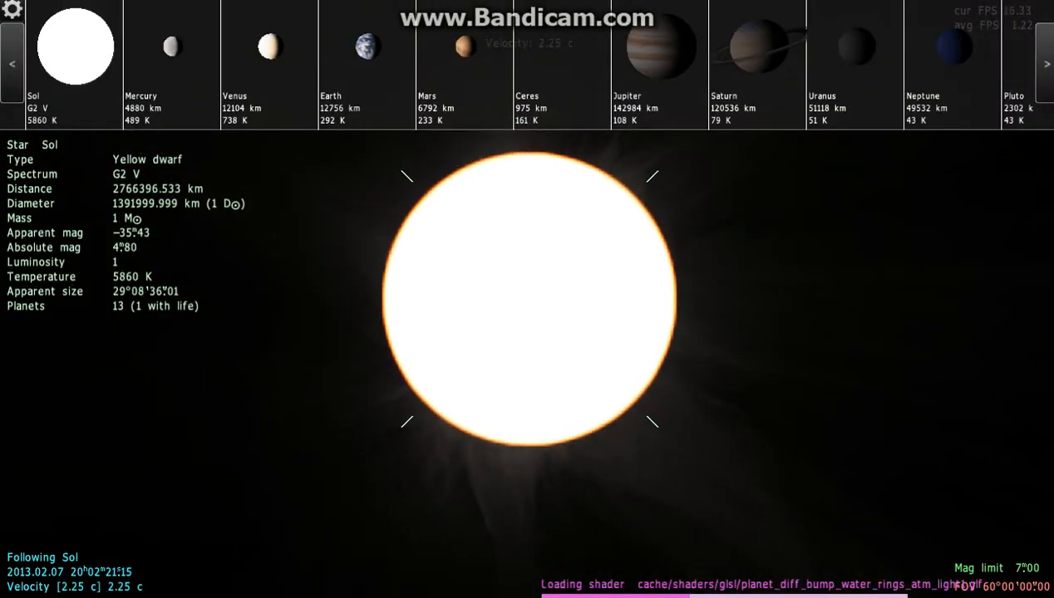
# Step: Select Earth in the planetary system bar and fly to it from the Sun
pyautogui.click(366, 47)
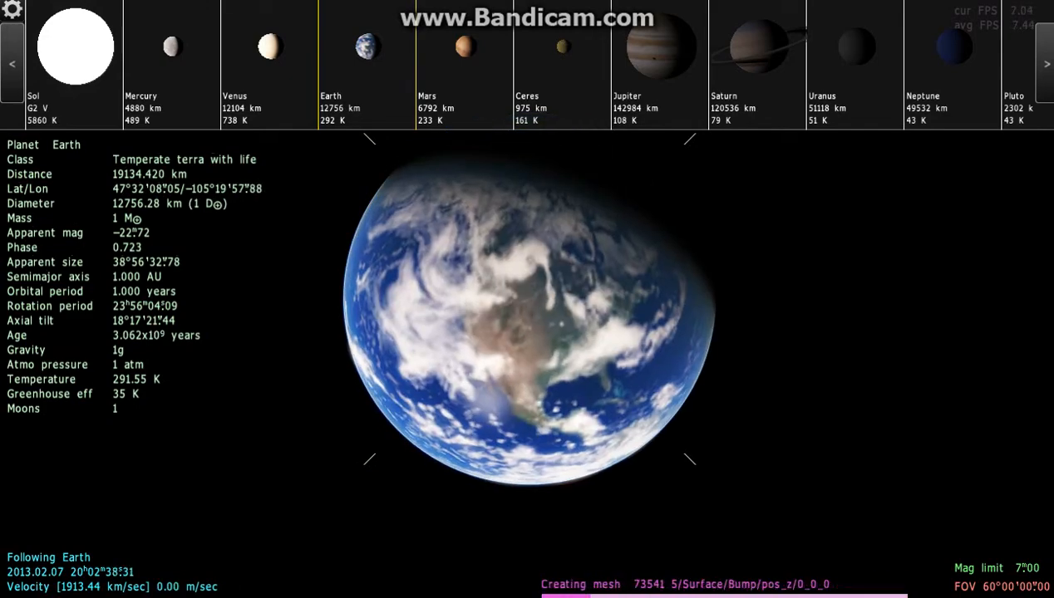
# Step: Travel from the Solar System to the star Fomalhaut and follow it
pyautogui.click(464, 47)
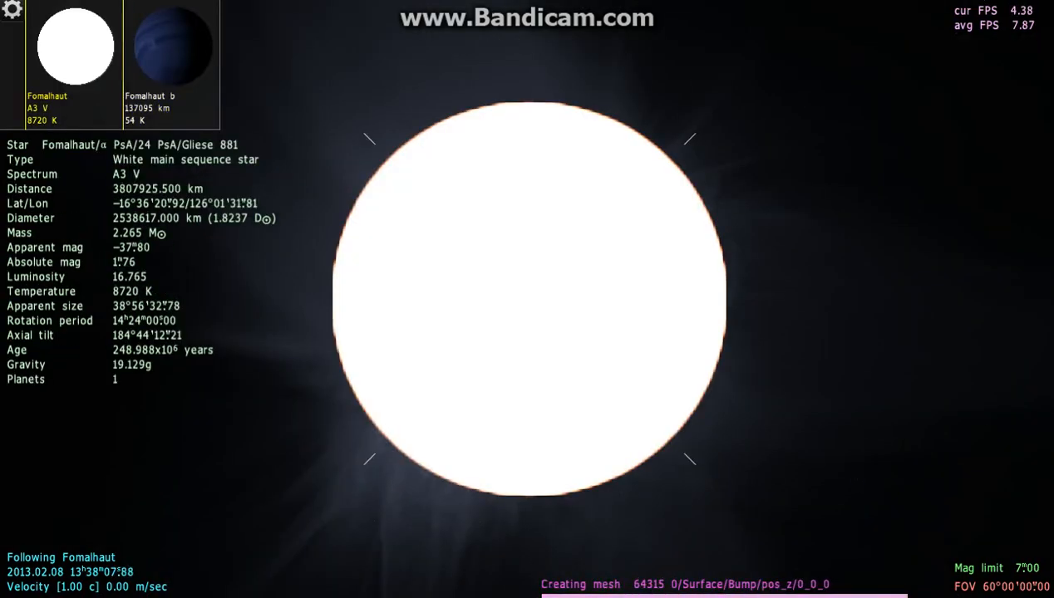
# Step: Select Fomalhaut b, then fly on to the binary star Achernar and follow it
pyautogui.click(171, 47)
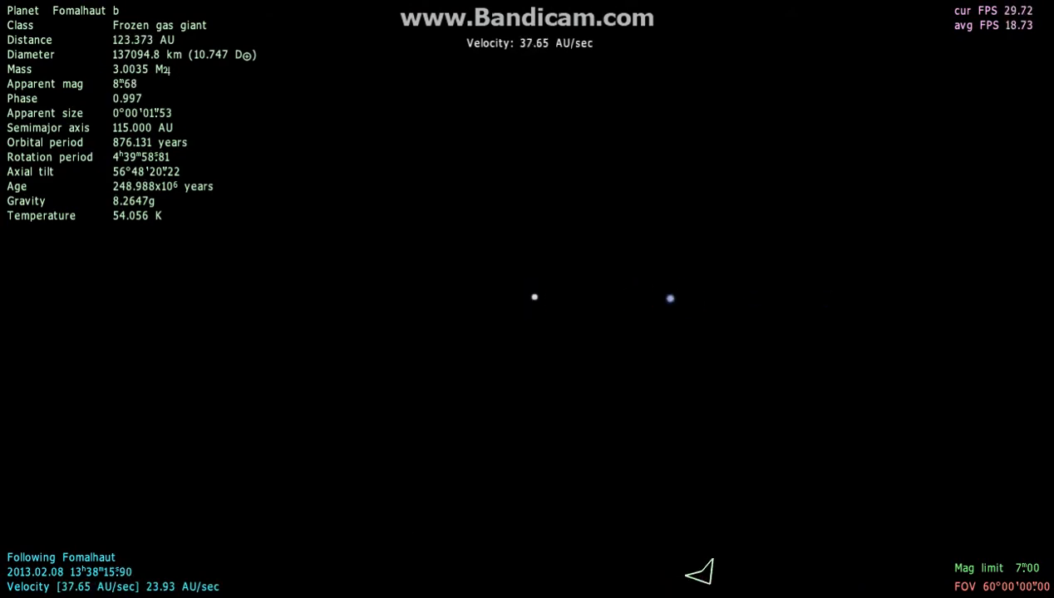
pyautogui.click(535, 297)
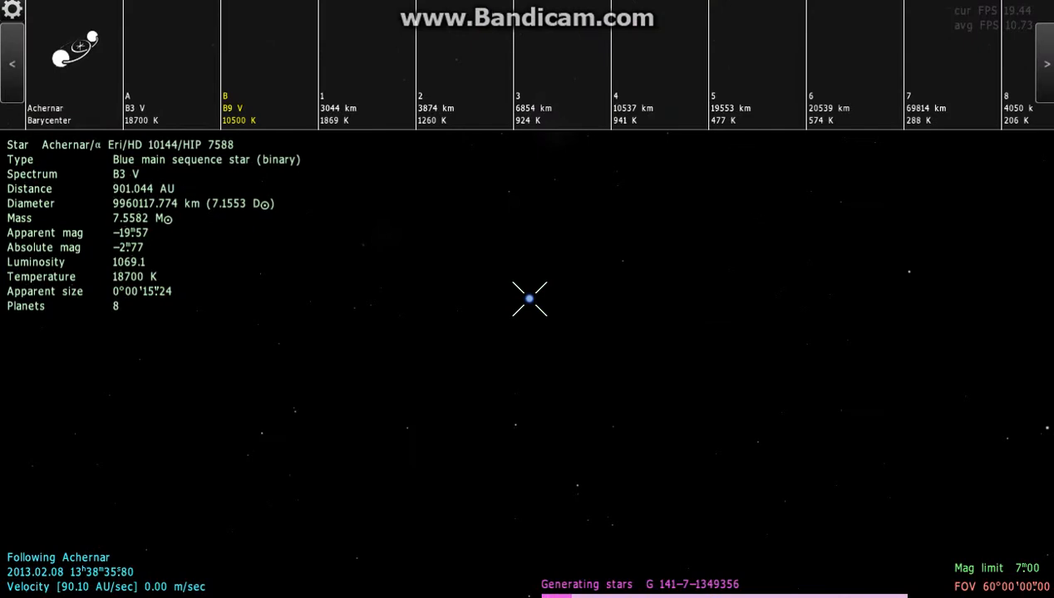
# Step: Select Achernar 3, then travel to HD 11944 and show its third planet's details
pyautogui.click(128, 108)
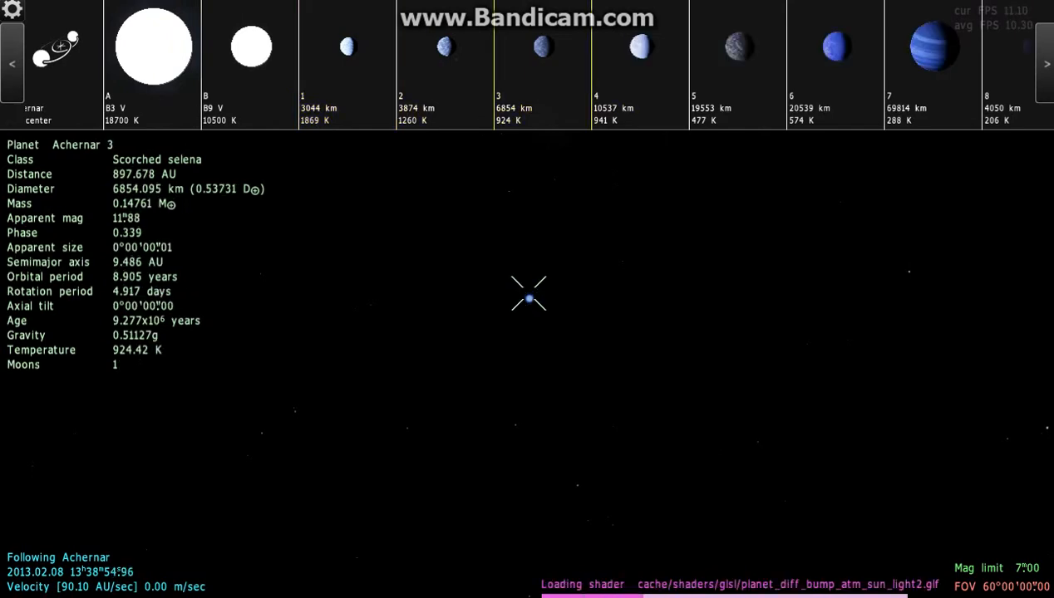
pyautogui.click(639, 46)
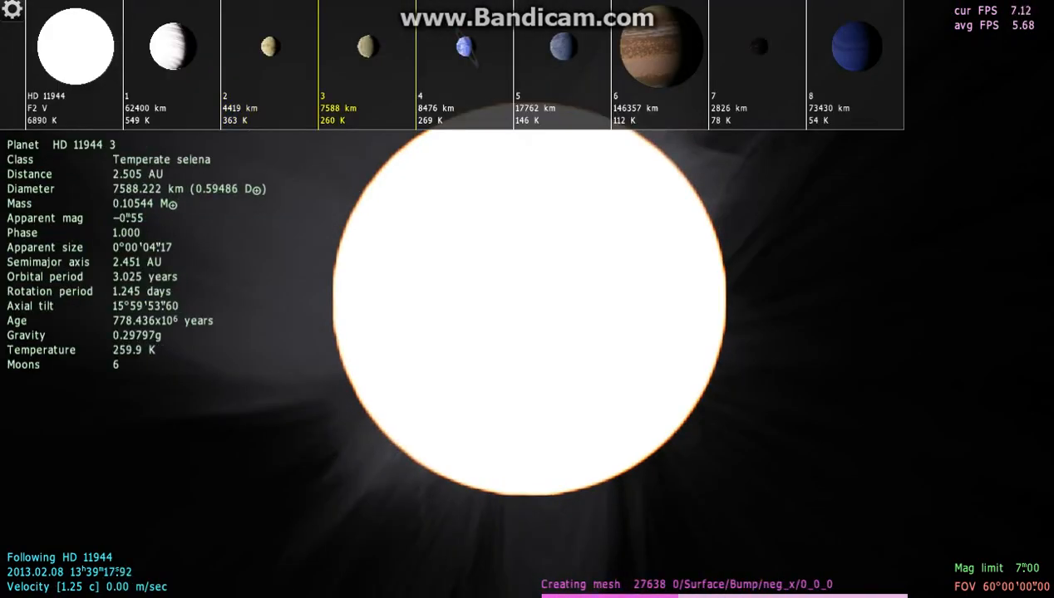
# Step: Select temperate terra planet HD 11944 4 and fly to it
pyautogui.click(418, 46)
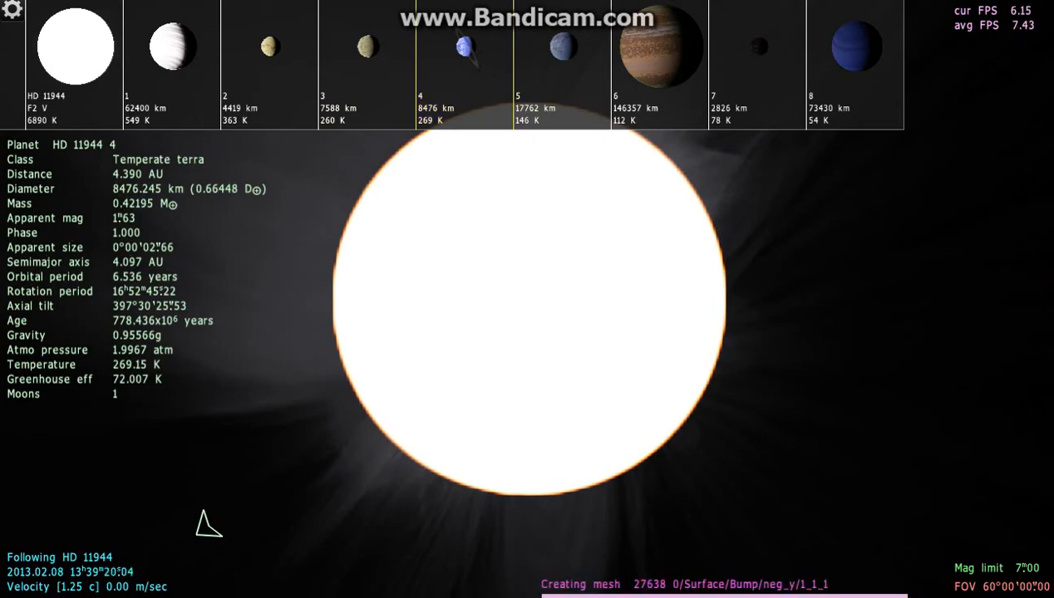
pyautogui.click(562, 46)
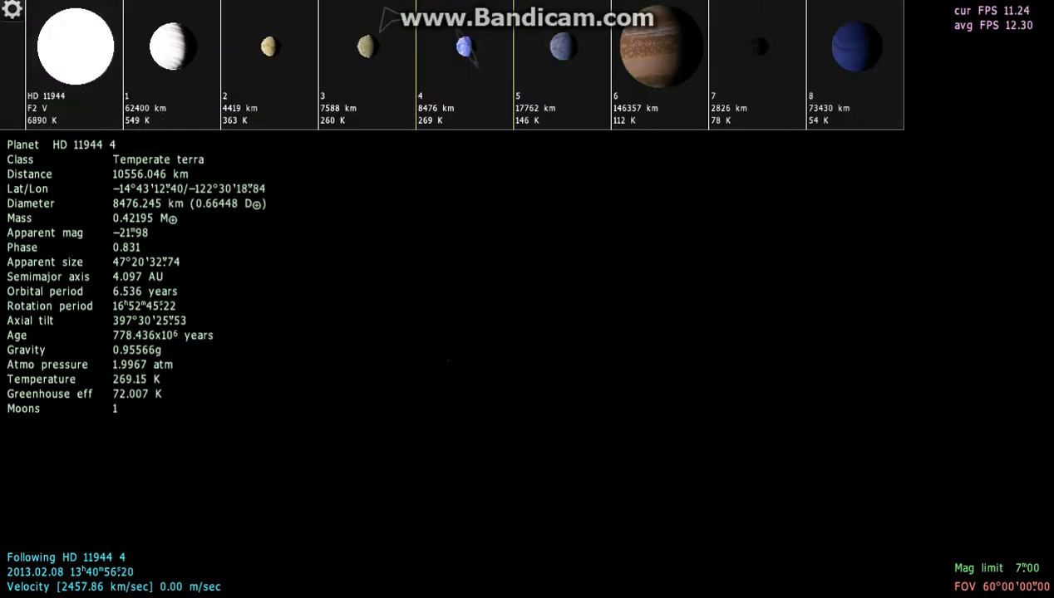
# Step: Fly to gas giant HD 11944 6, then view moons 6.4 and 6.1 in the moon bar
pyautogui.click(658, 47)
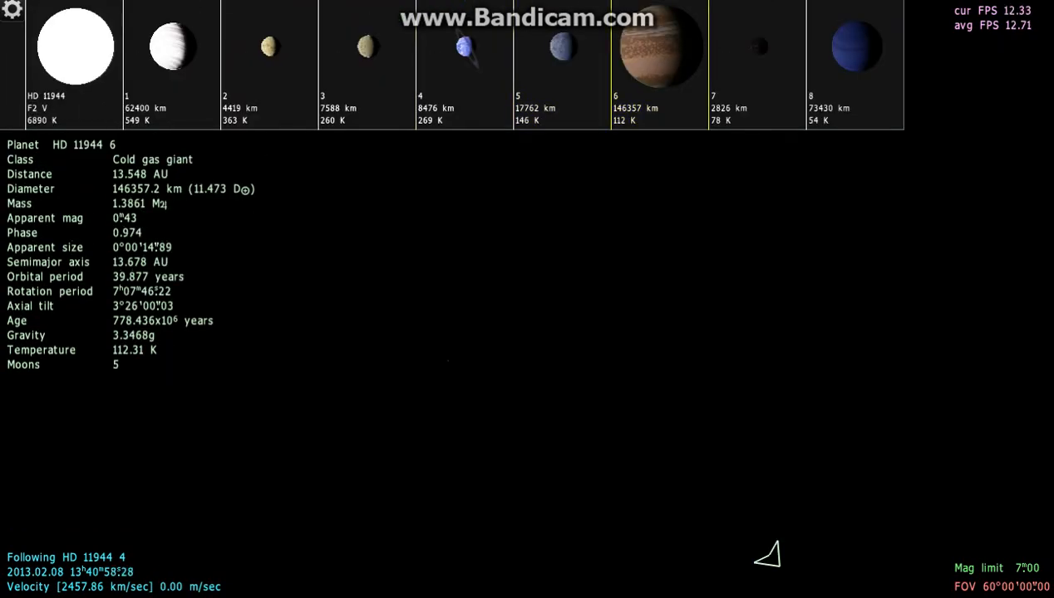
pyautogui.click(754, 47)
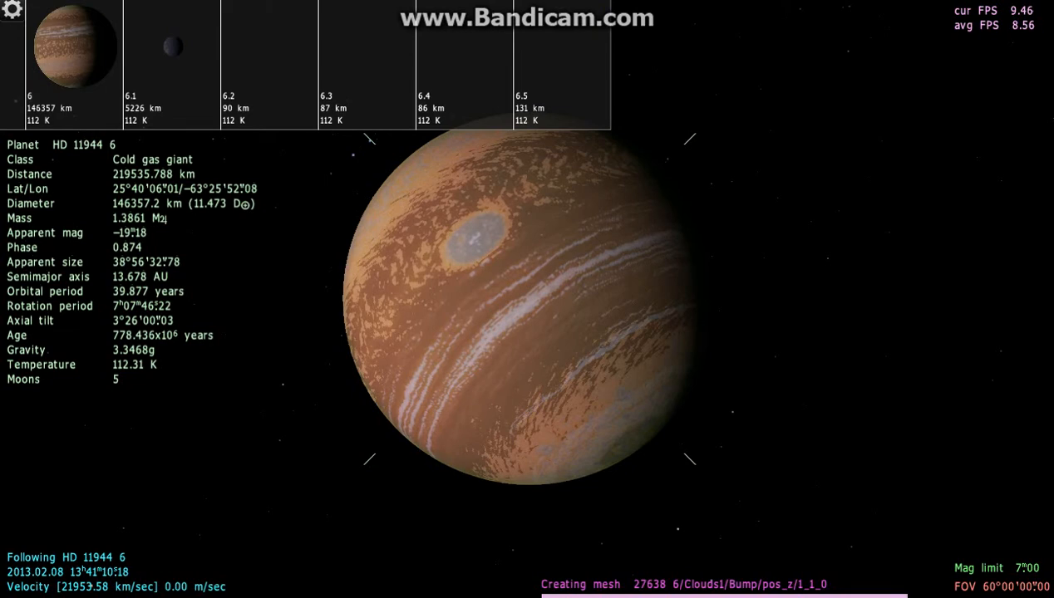
pyautogui.click(171, 47)
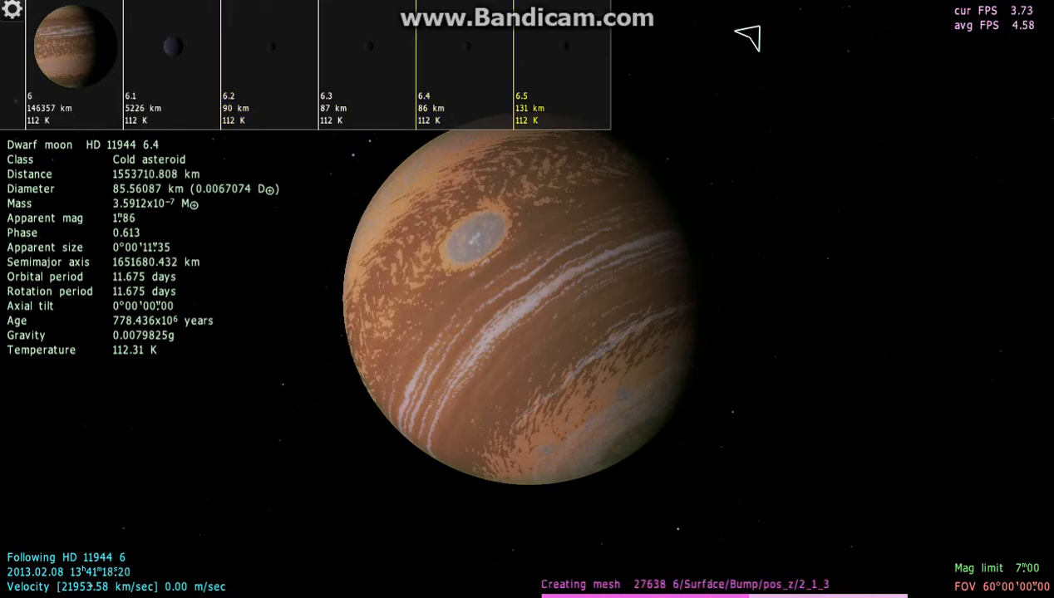
pyautogui.click(171, 47)
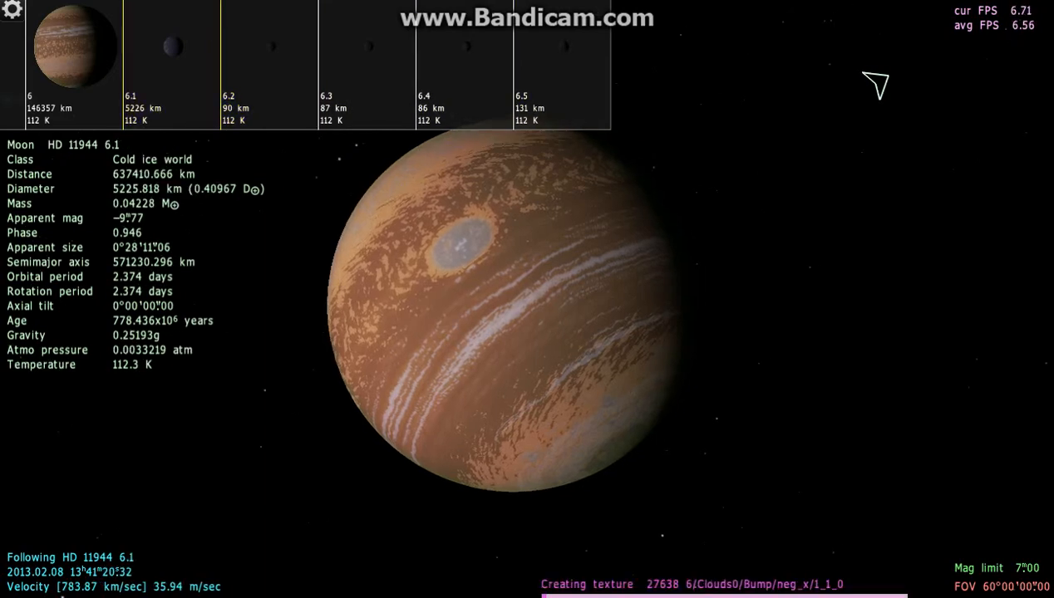